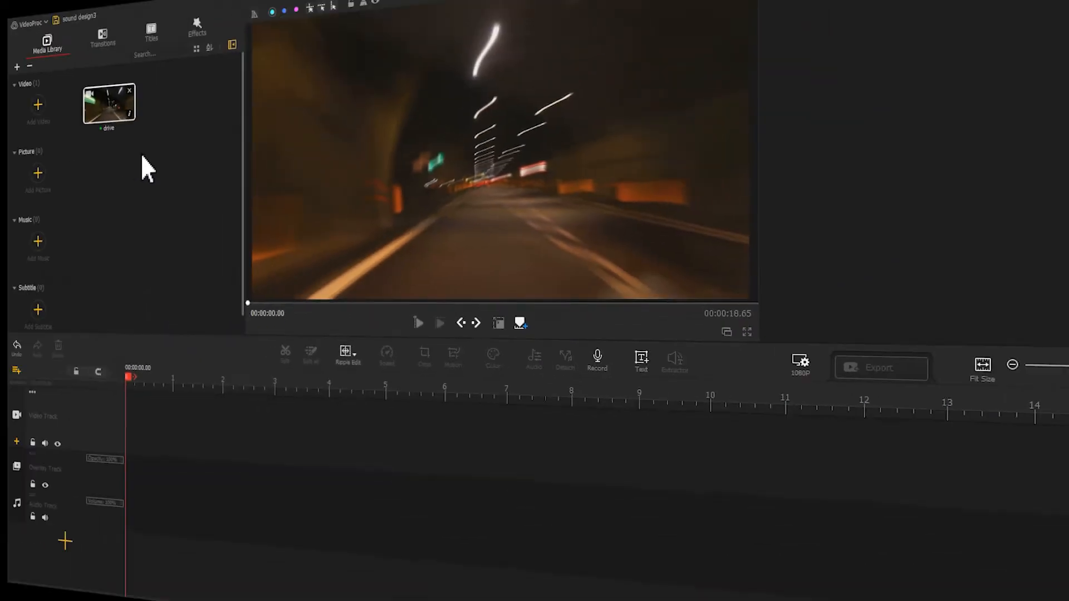
Place the drive clip on the video track, then close VideoProc Vlogger.
drag(109, 104, 163, 416)
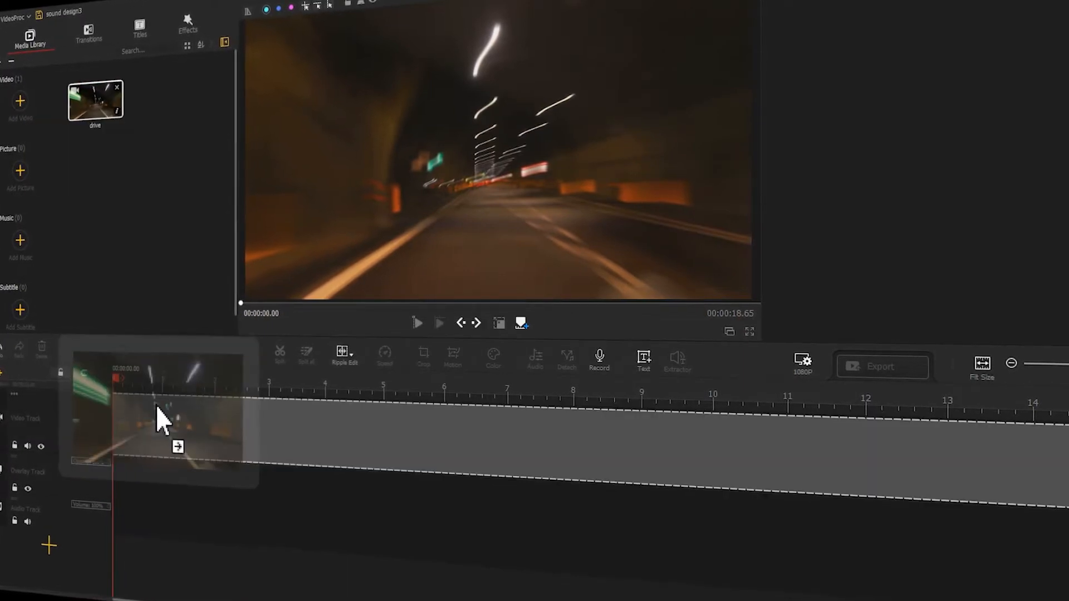
click(164, 419)
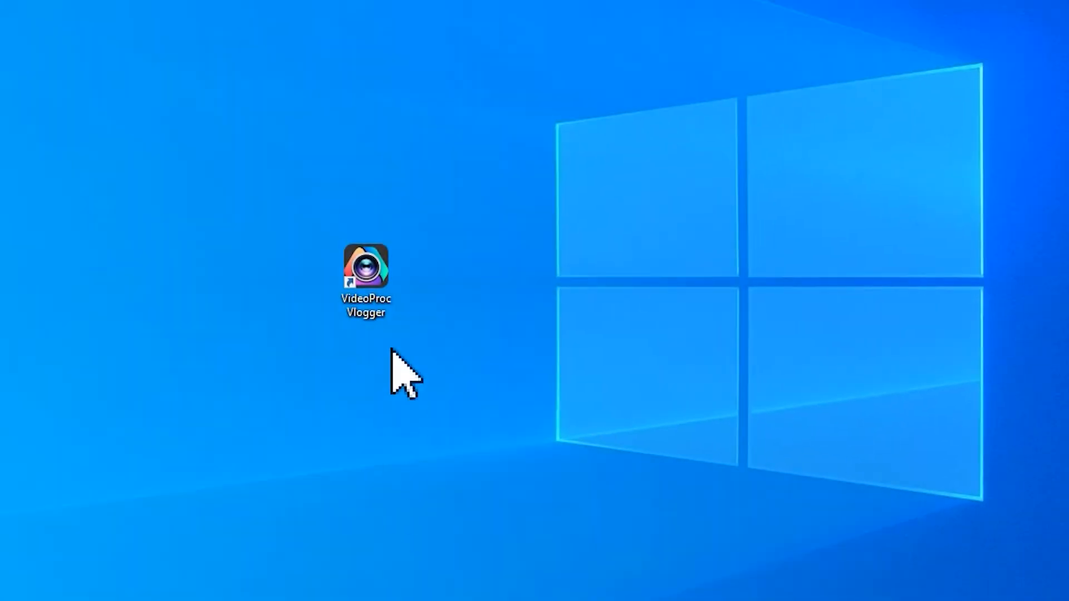
Launch the editor, create the 'sound design3' project, import the clips, and place coins1 first.
double_click(365, 266)
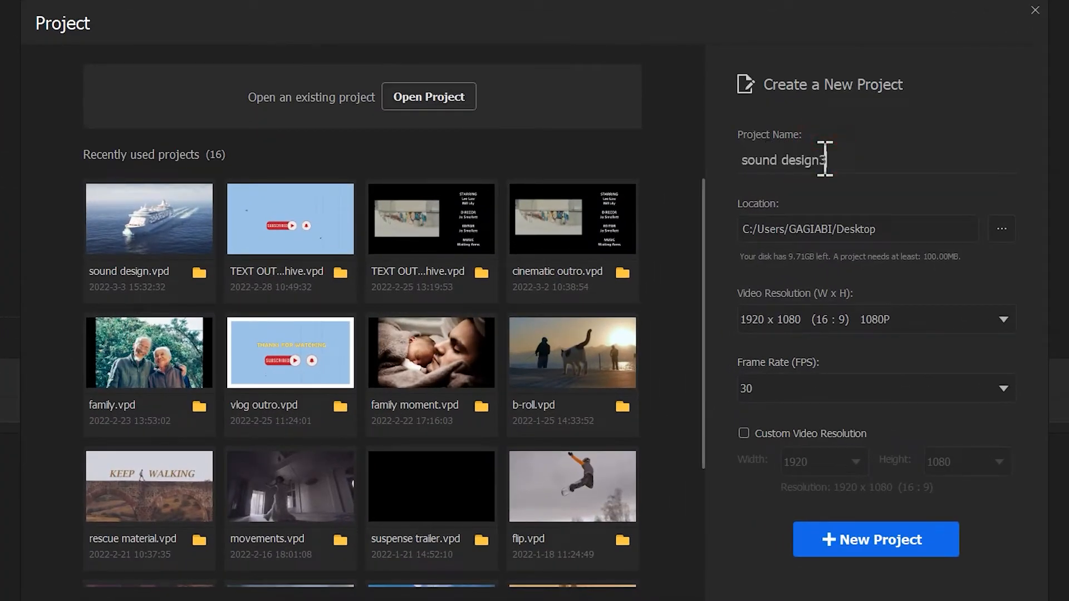
click(875, 539)
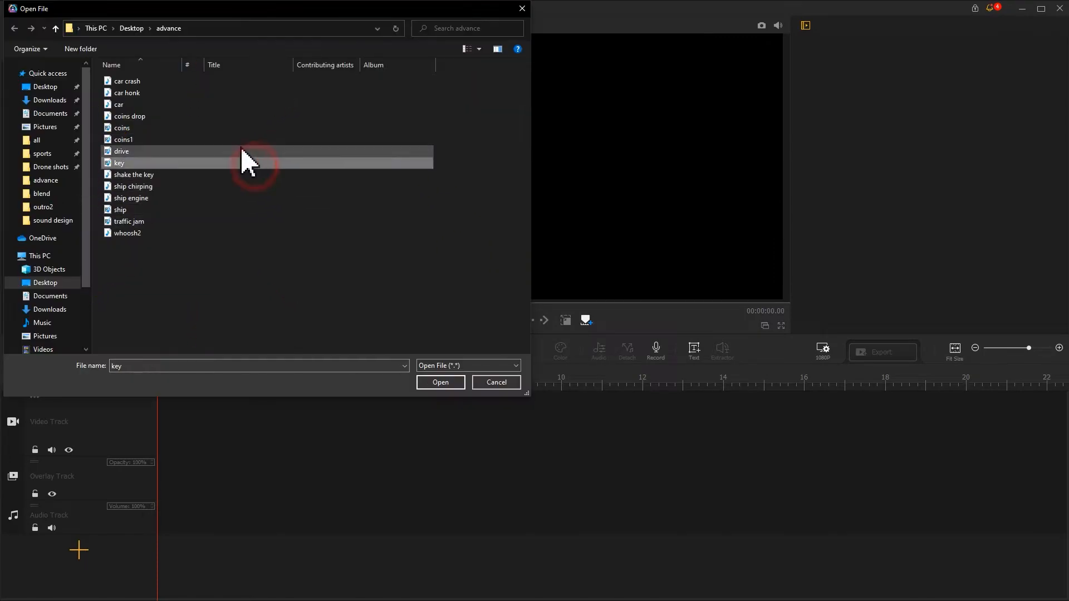
click(440, 382)
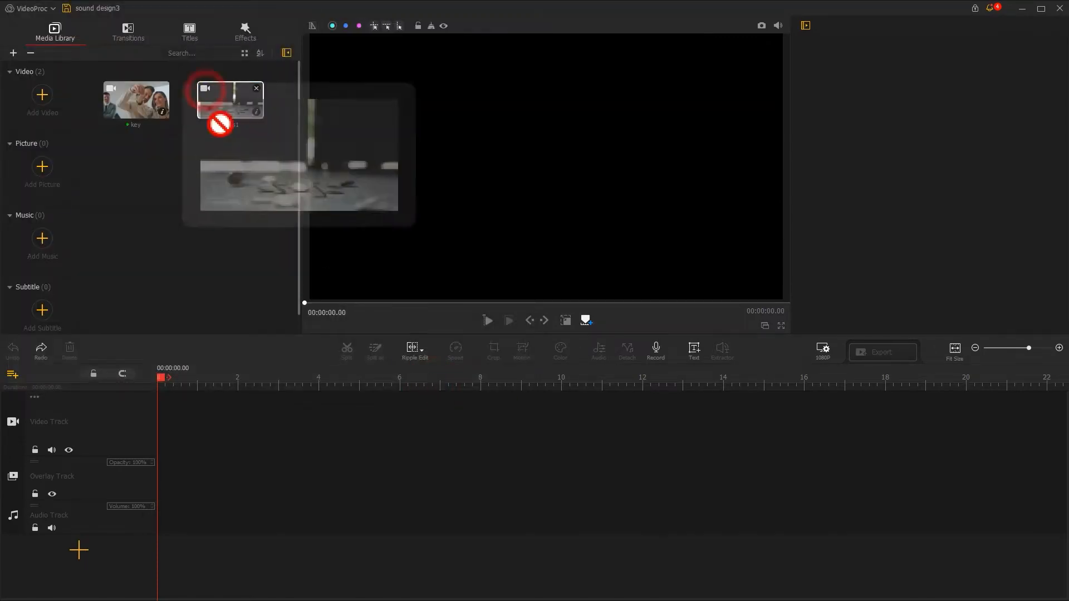
drag(230, 101, 265, 423)
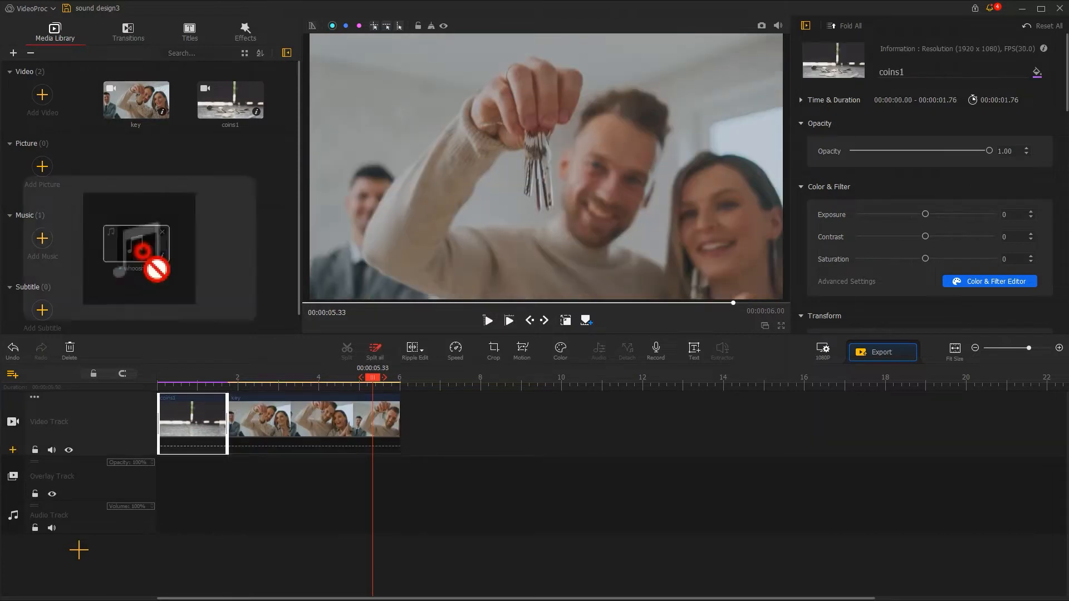
Try whoosh2 on the audio track, then swap in shake the key and coins drop.
drag(139, 249, 239, 519)
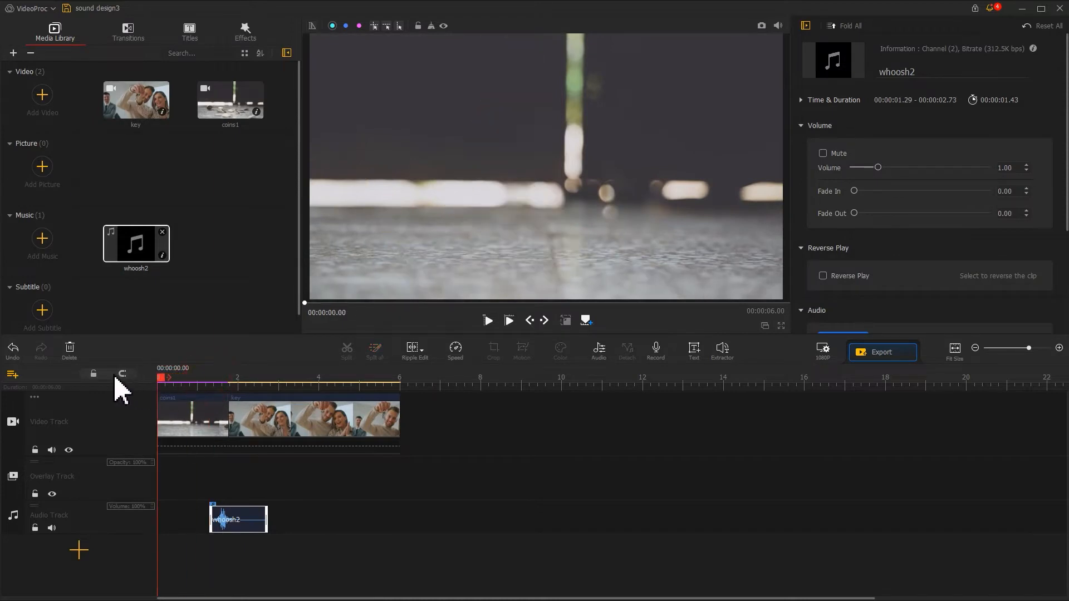
click(488, 321)
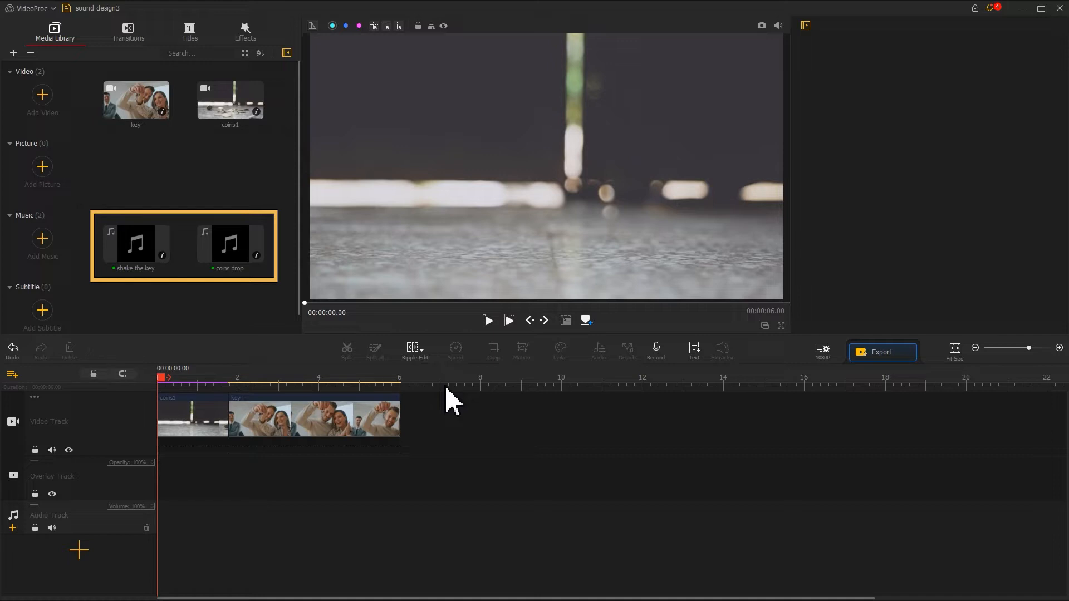
Preview the coins drop and shake the key sounds, then return the playhead to start.
double_click(230, 244)
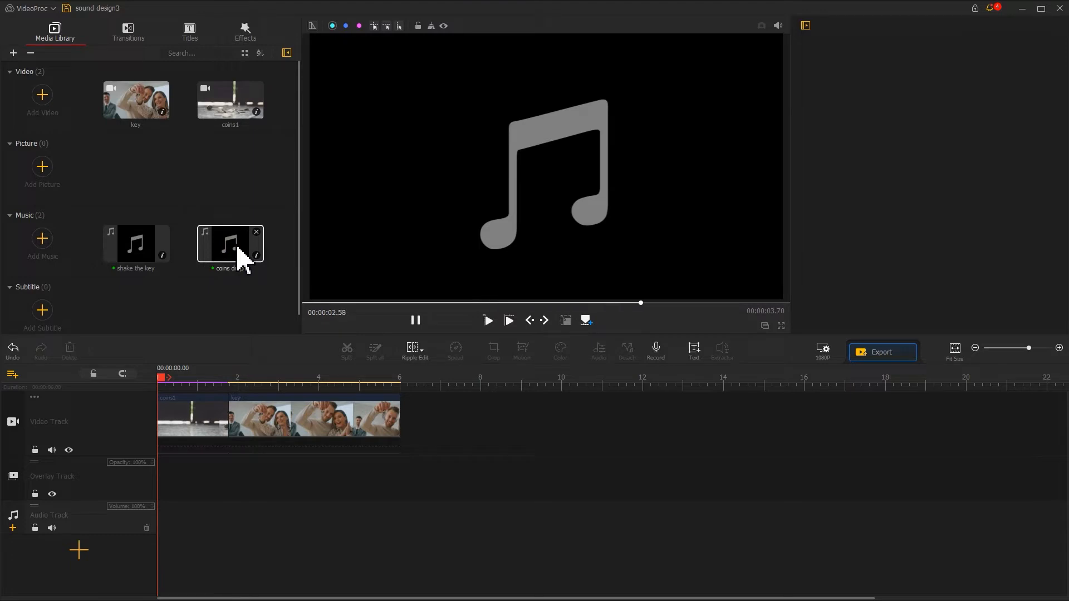
click(136, 243)
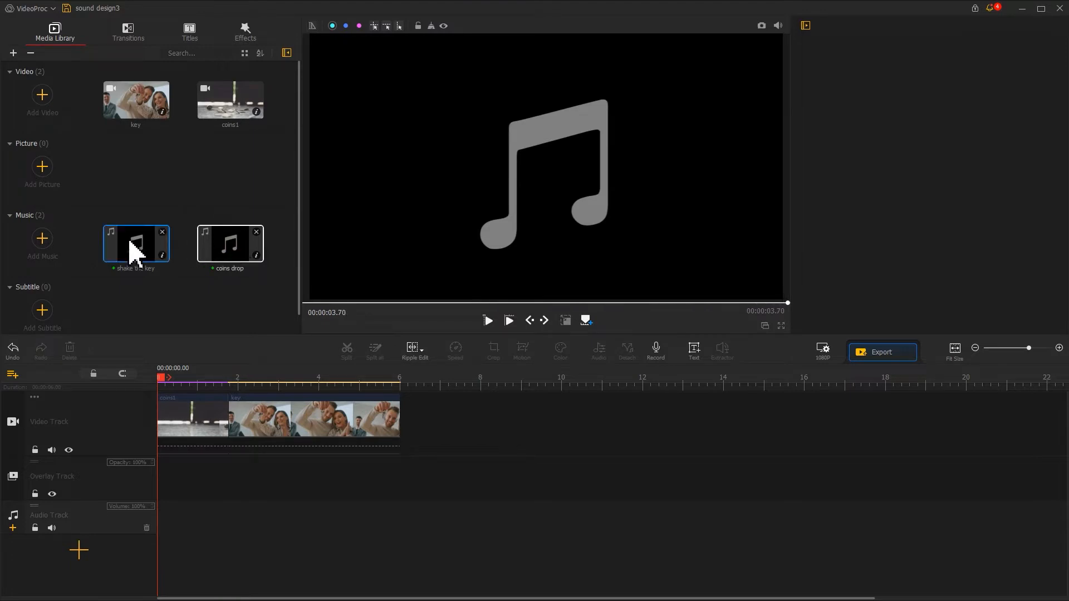
click(488, 321)
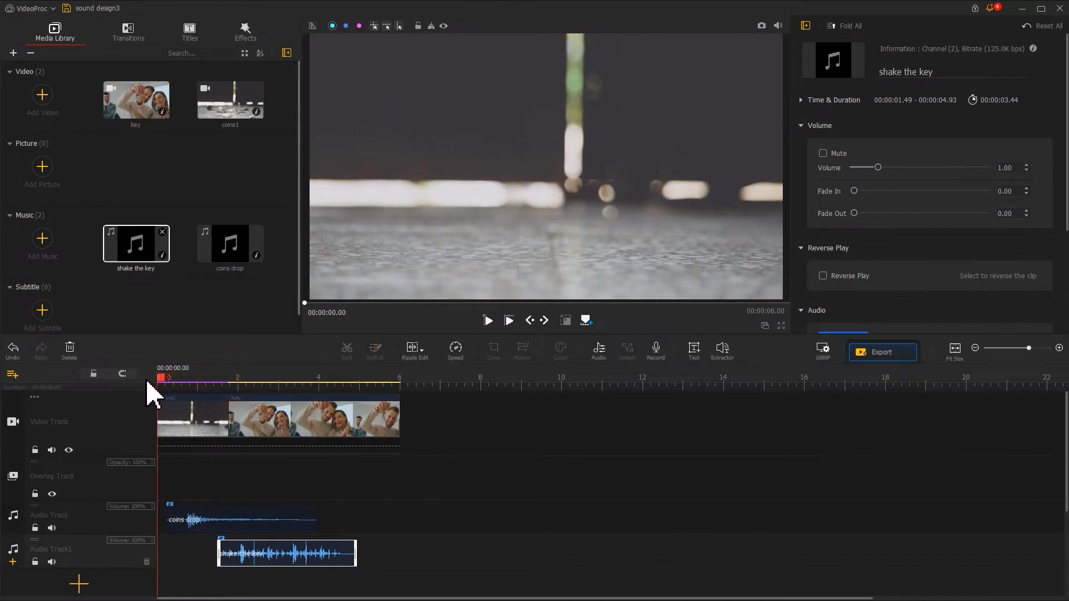
click(488, 321)
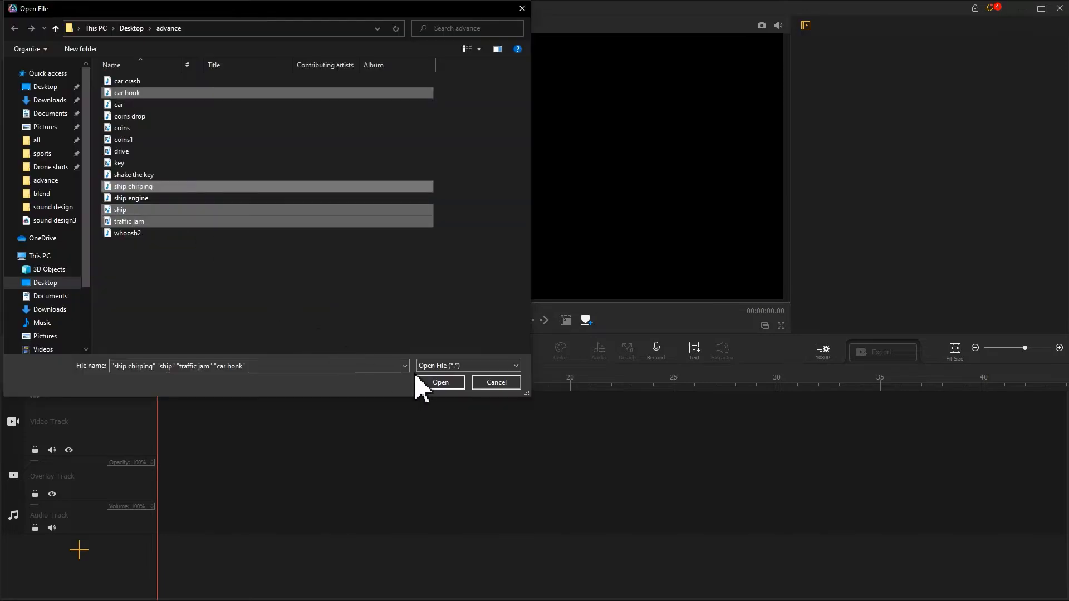
Import traffic jam, ship, ship chirping and car honk, then preview car honk.
click(440, 382)
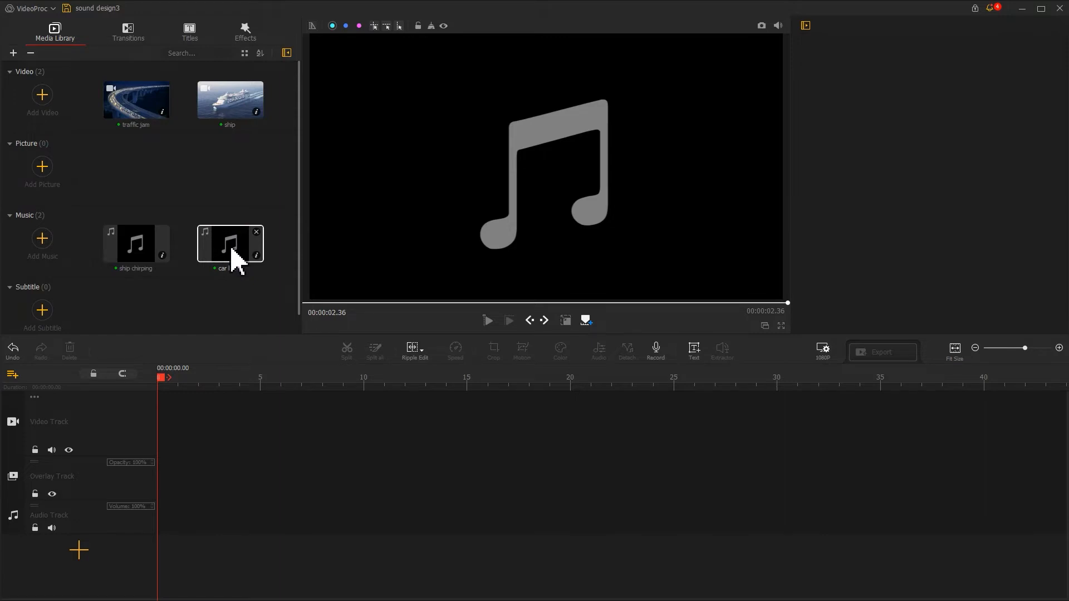
click(489, 320)
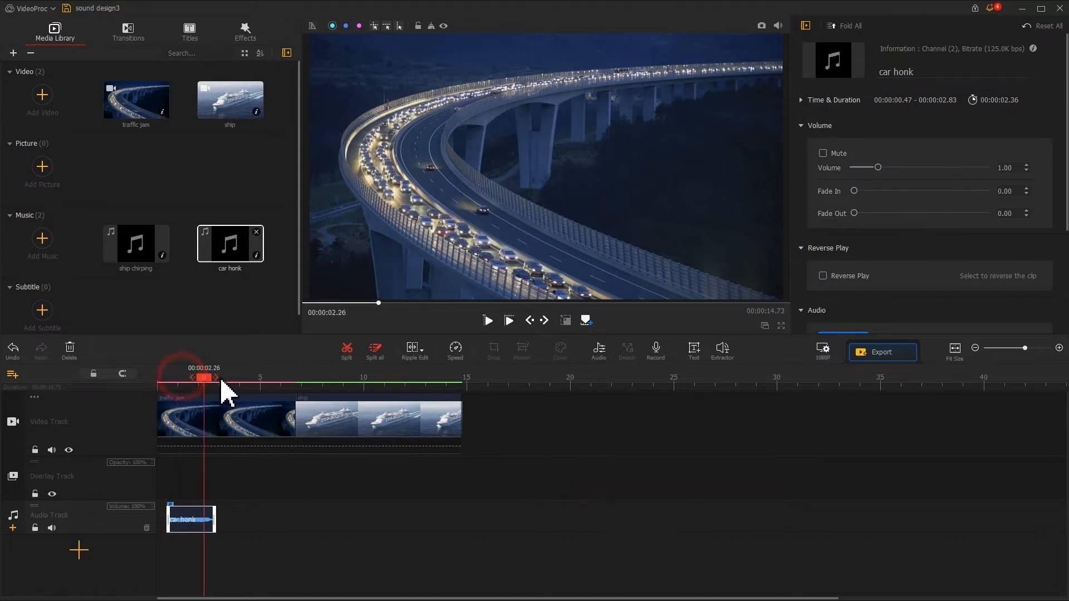
Add a second car honk beat, then copy and paste the ship chirping sound.
drag(203, 378, 230, 378)
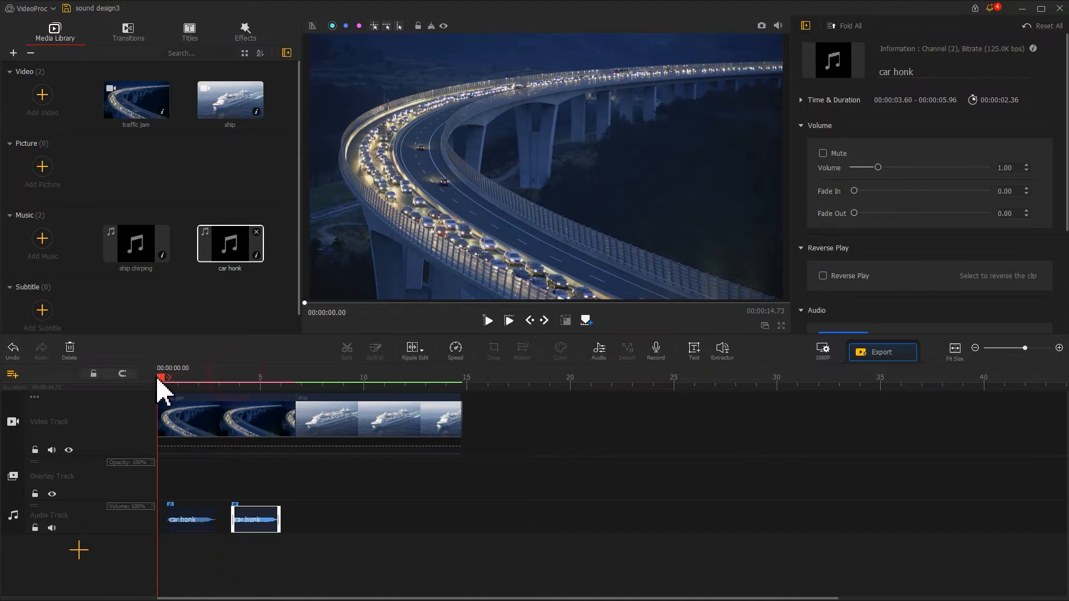
click(488, 321)
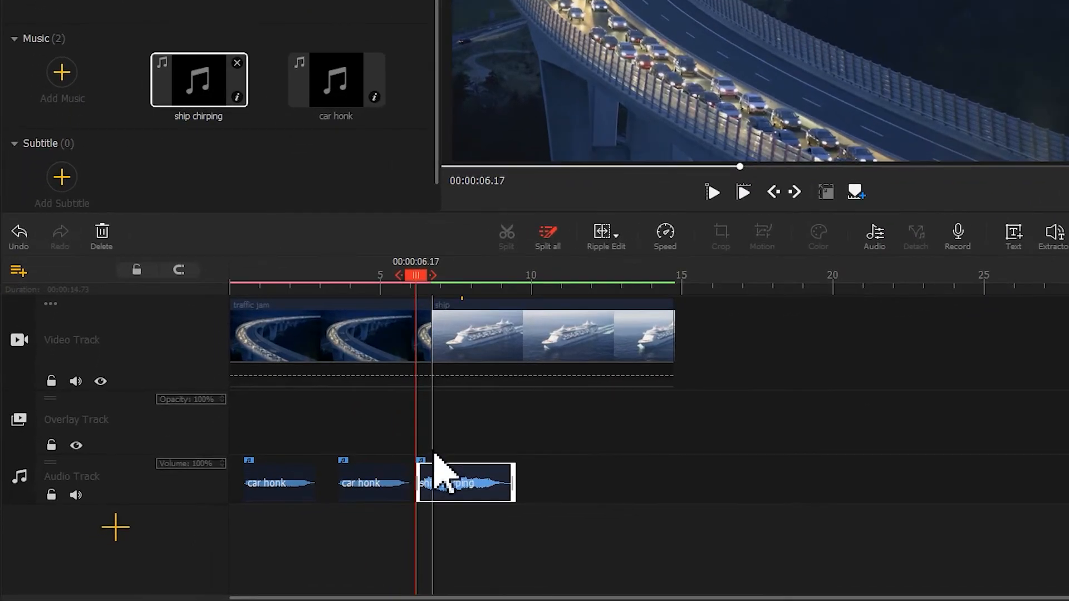
click(464, 482)
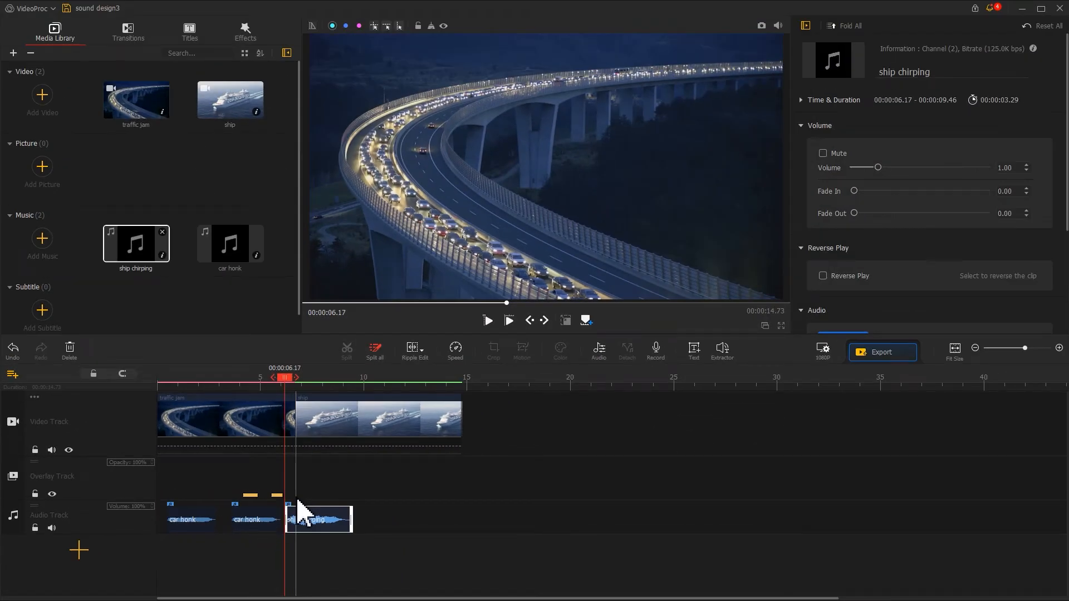
key(ctrl+c)
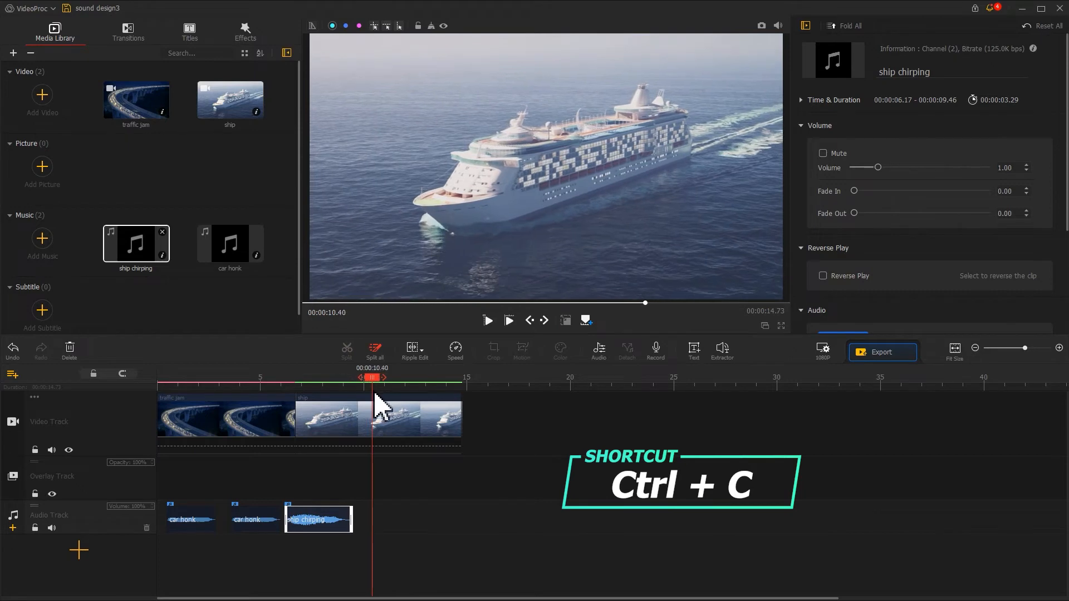
key(ctrl+v)
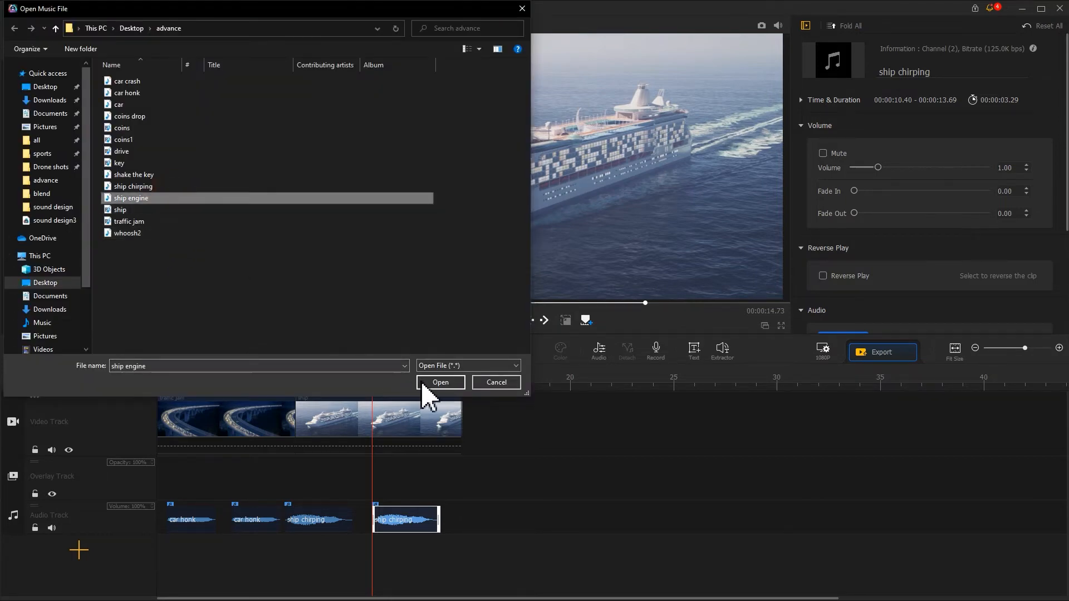
Import the ship engine sound into the music library.
click(441, 382)
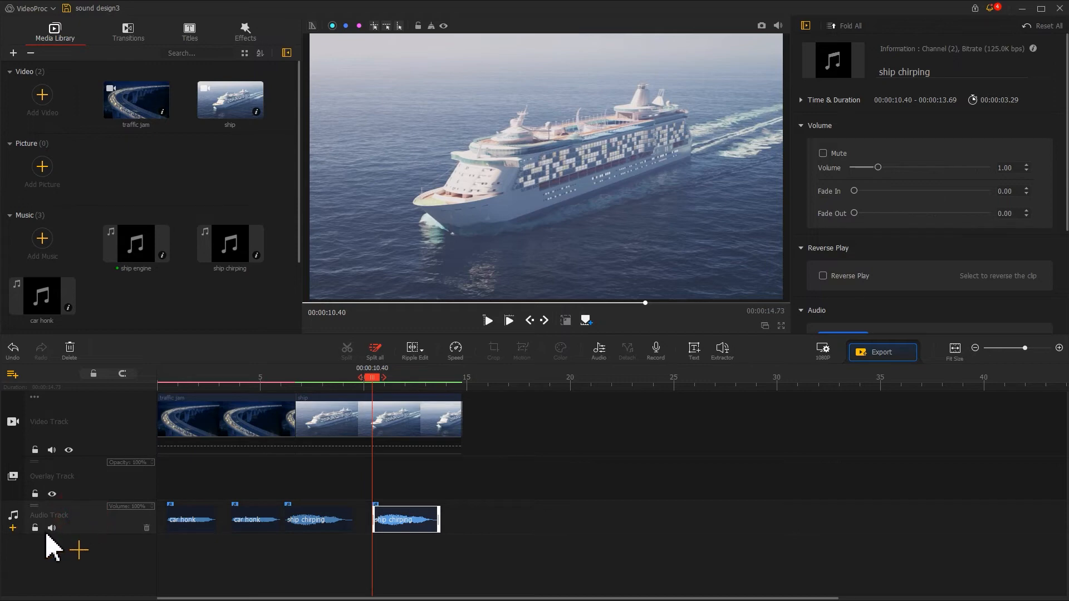
click(13, 528)
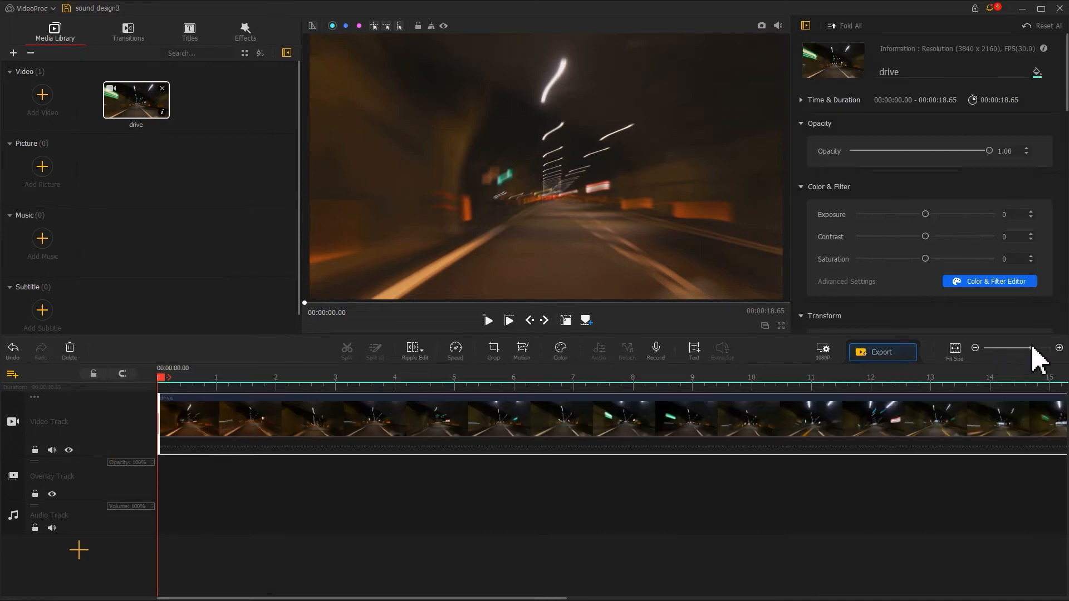
Widen the timeline zoom and import the car sound for the drive clip.
drag(1030, 349, 1019, 349)
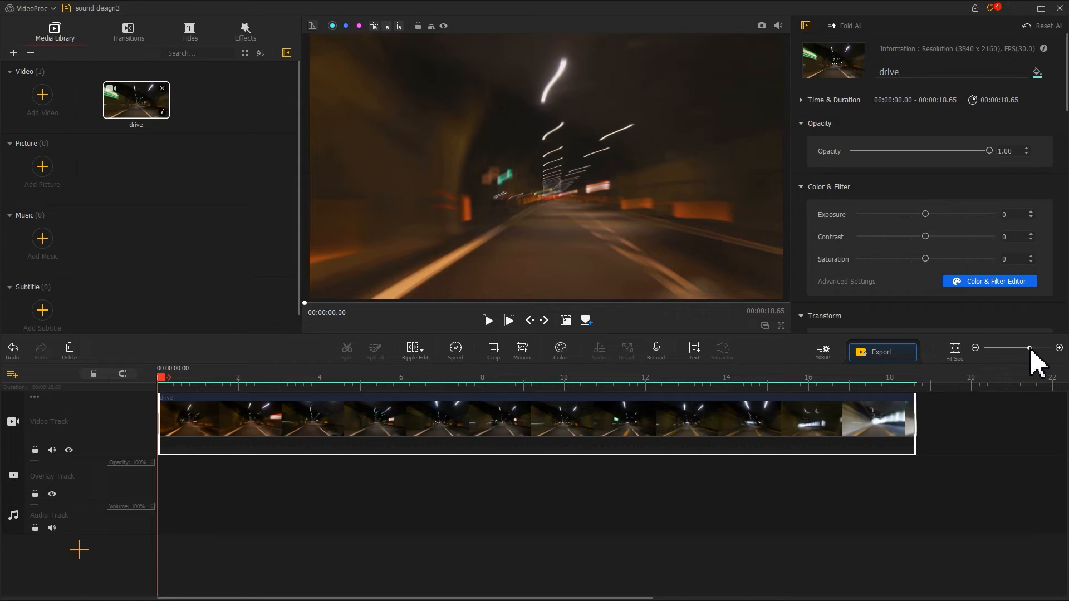
mouse_move(71, 207)
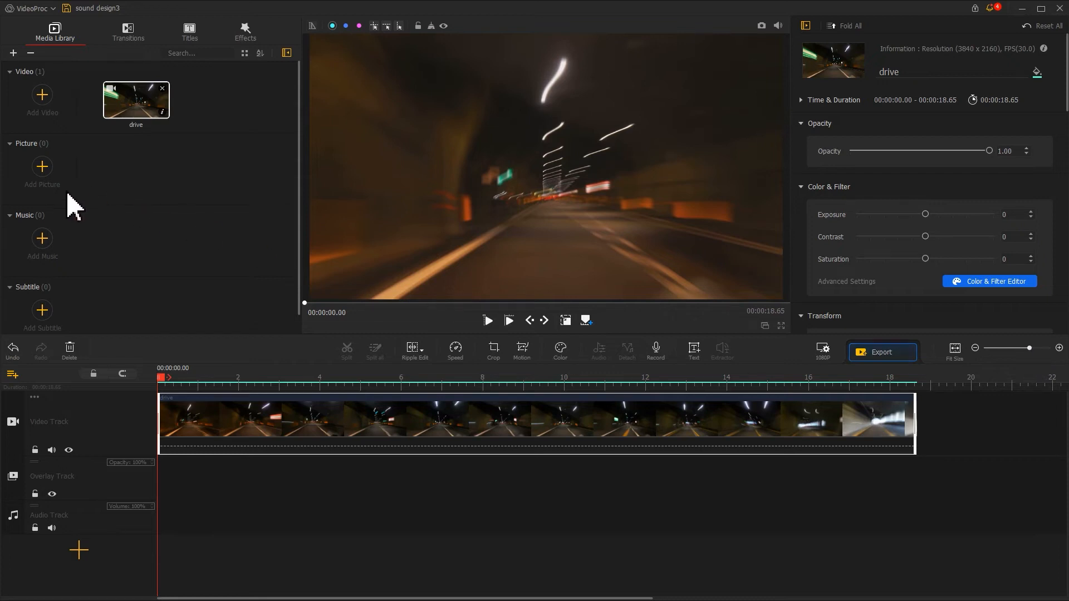
click(42, 239)
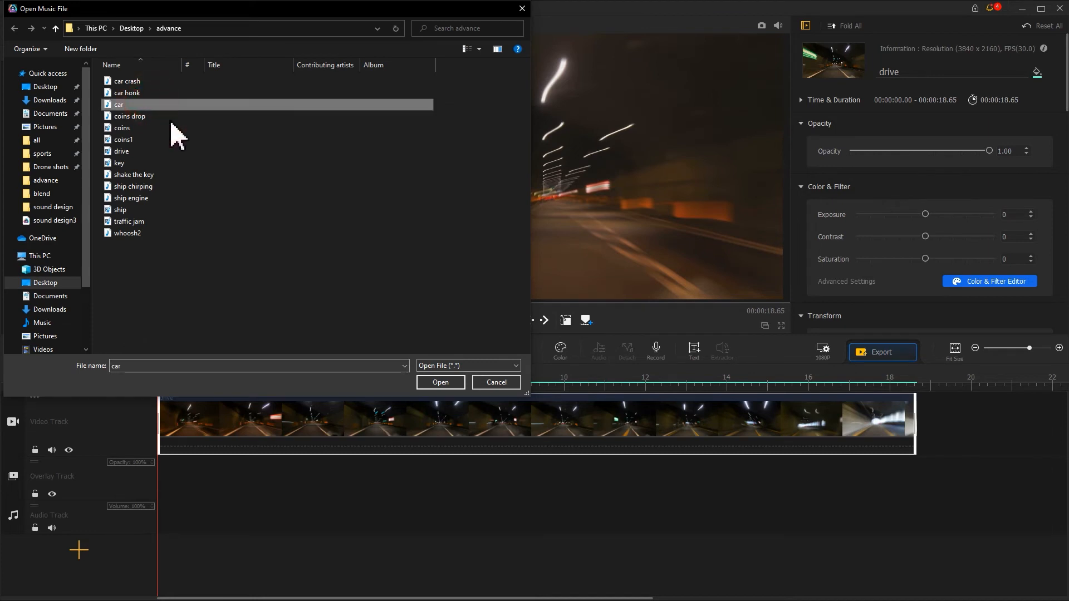
click(440, 382)
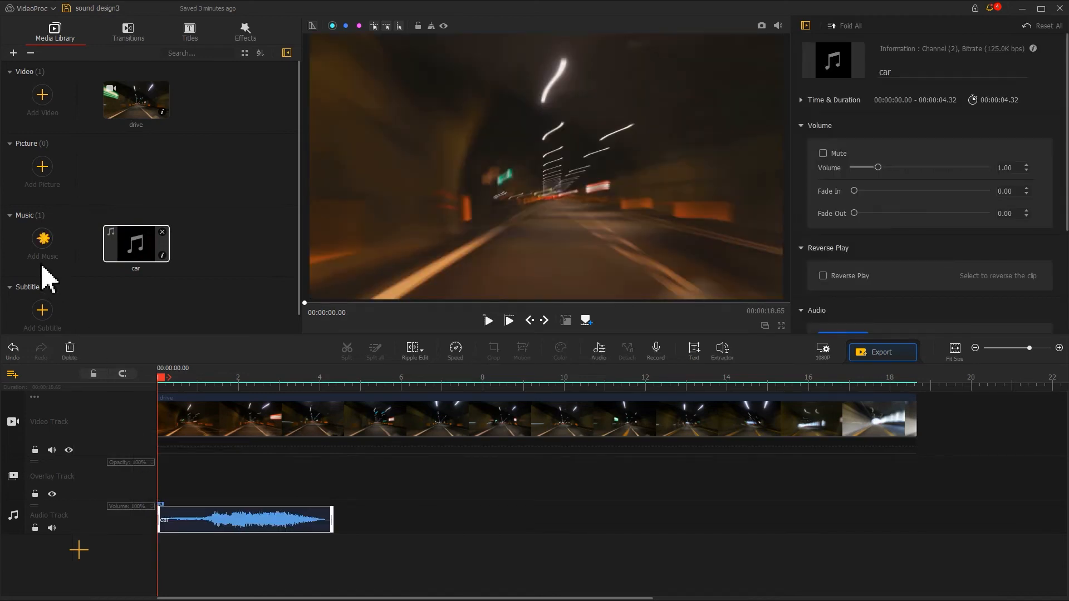
Import and preview the car crash sound.
click(41, 242)
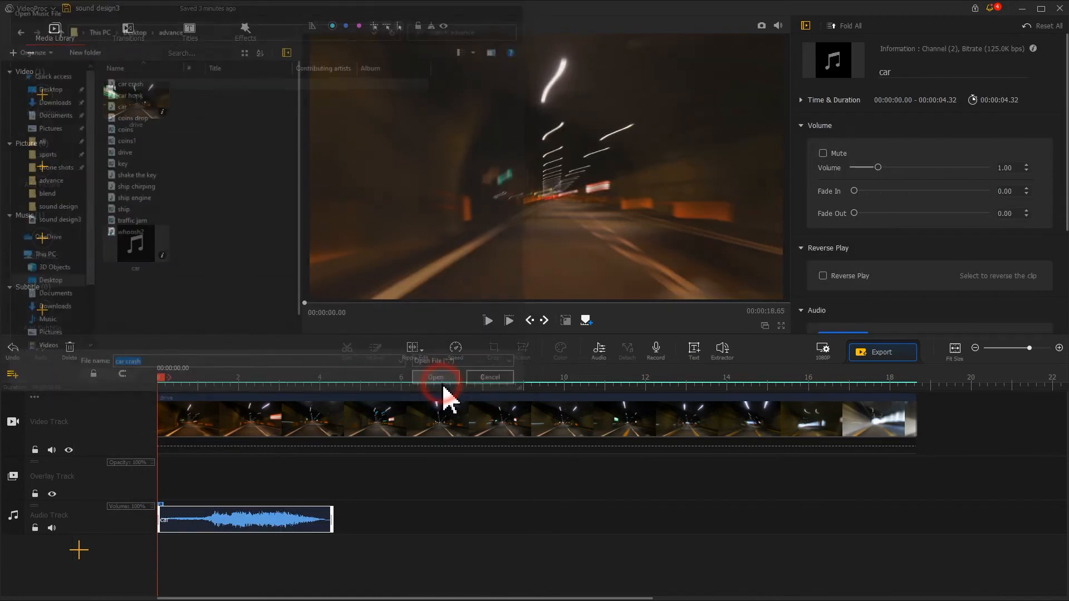
click(435, 377)
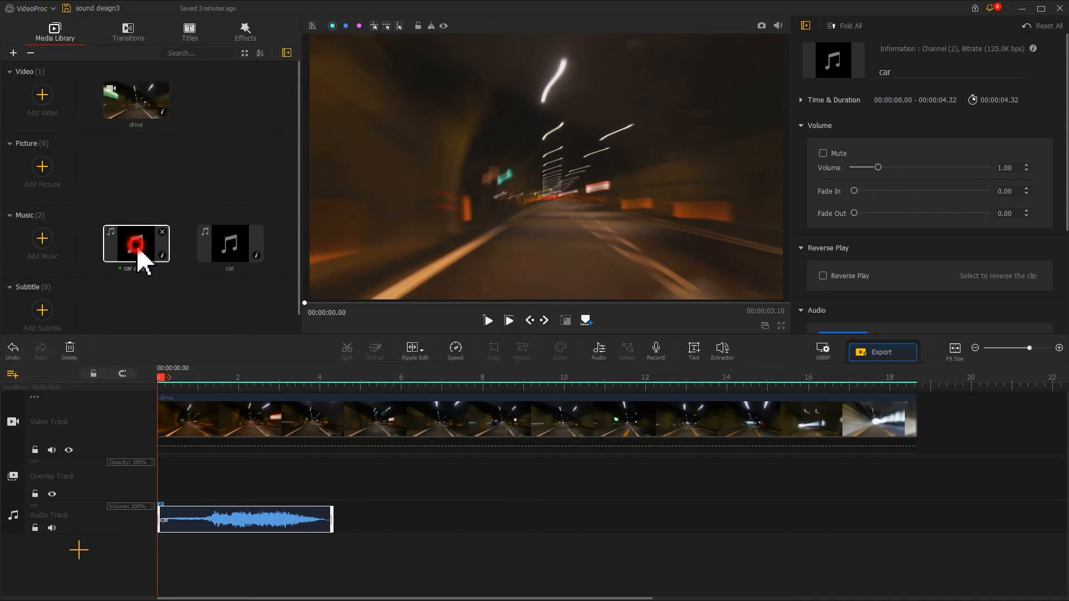
click(488, 319)
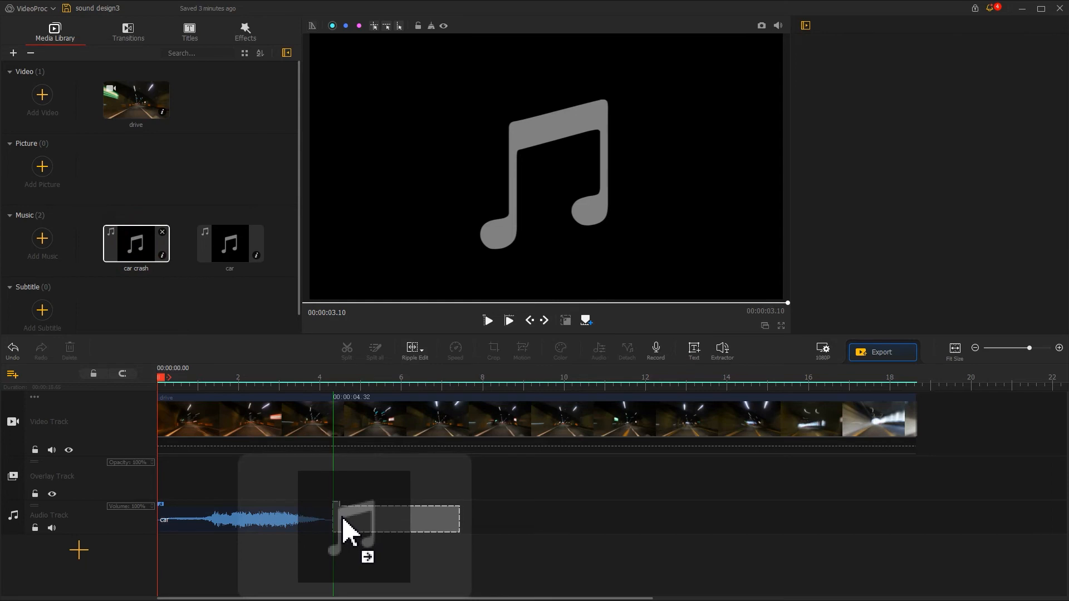
Place car crash after the car sound, trim the drive clip to about 4.5 s, and play back.
drag(353, 525, 396, 520)
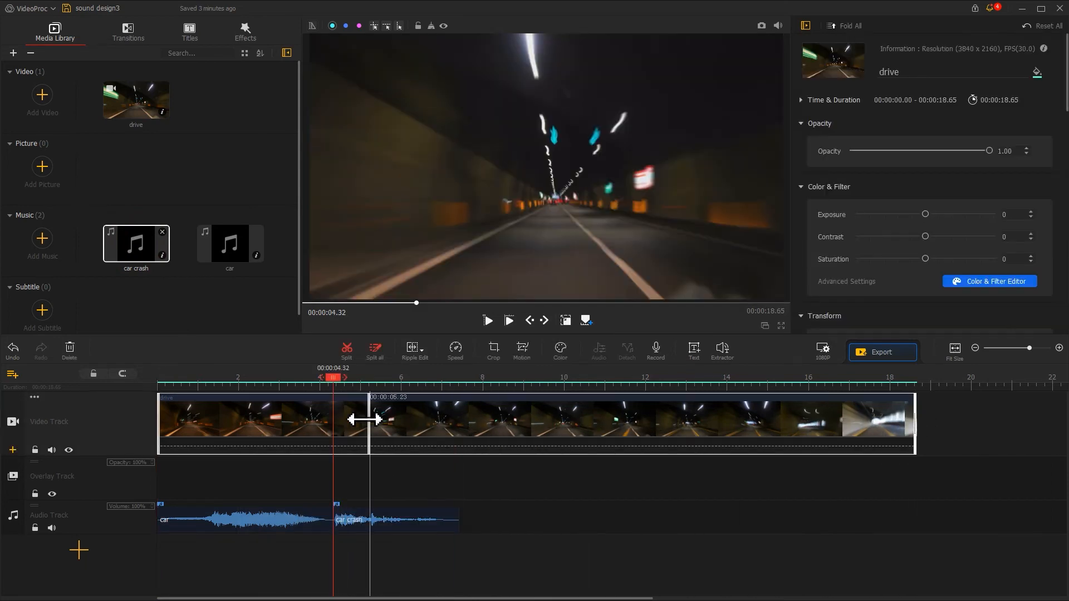
drag(368, 420, 341, 420)
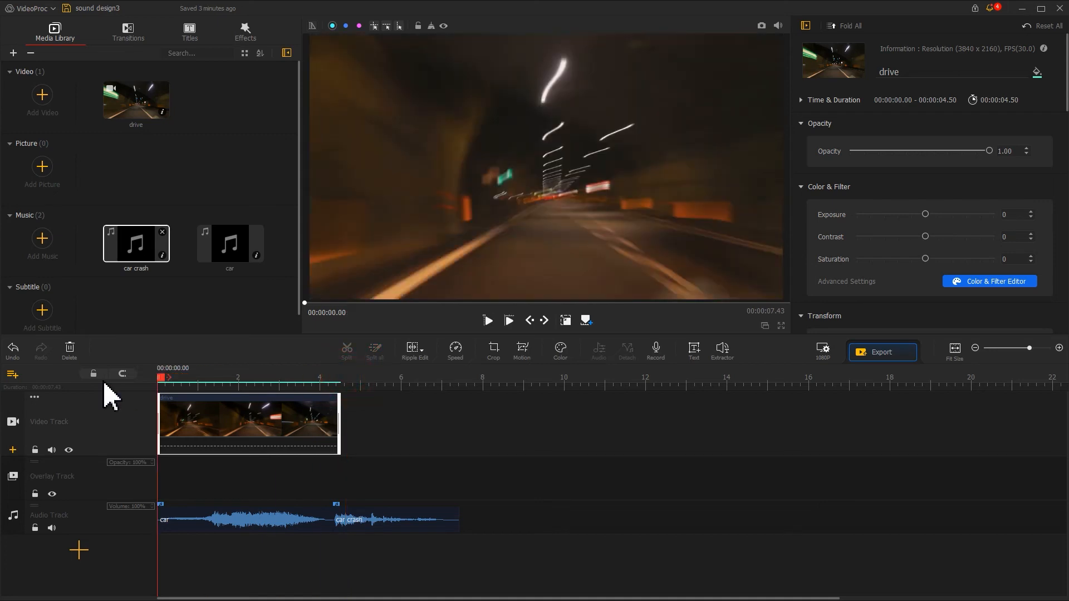
click(488, 321)
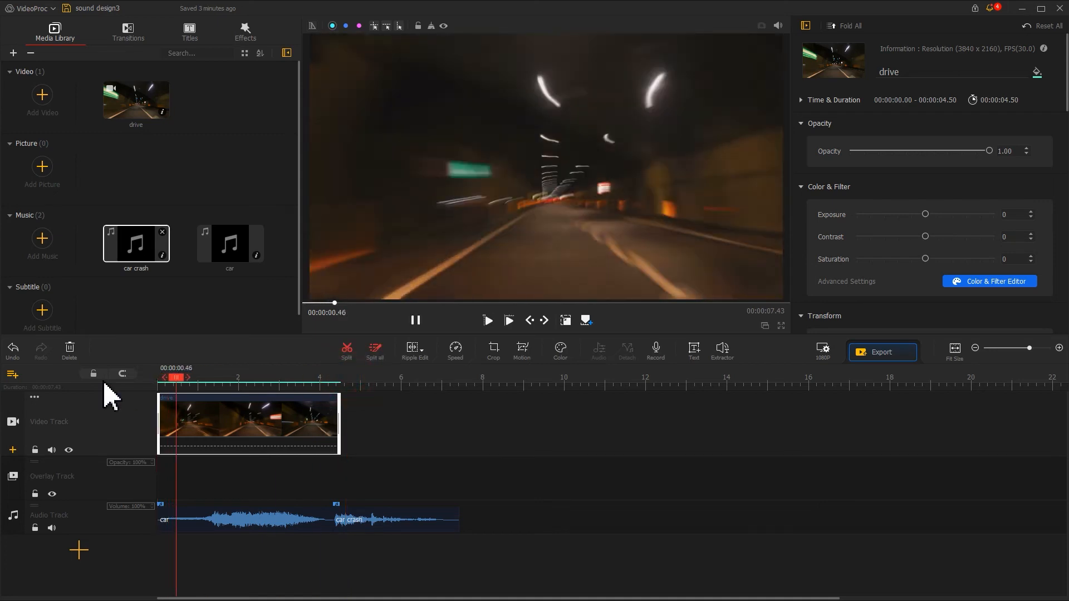